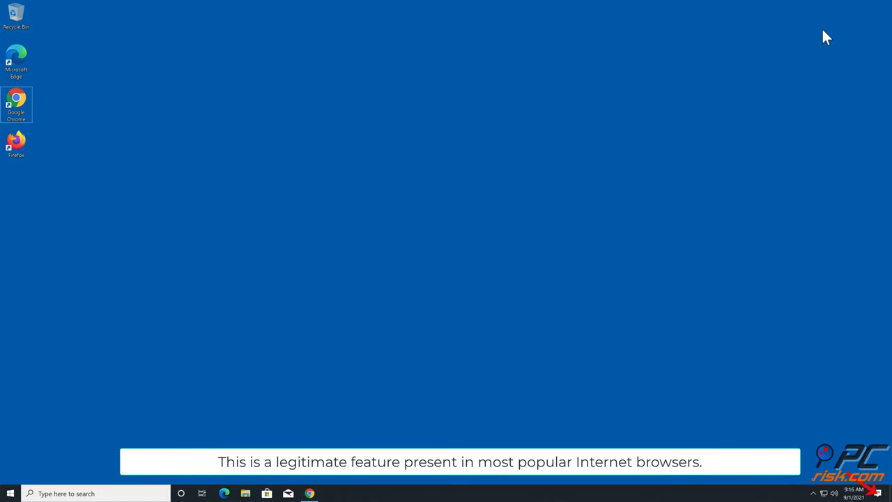
mouse_move(445, 385)
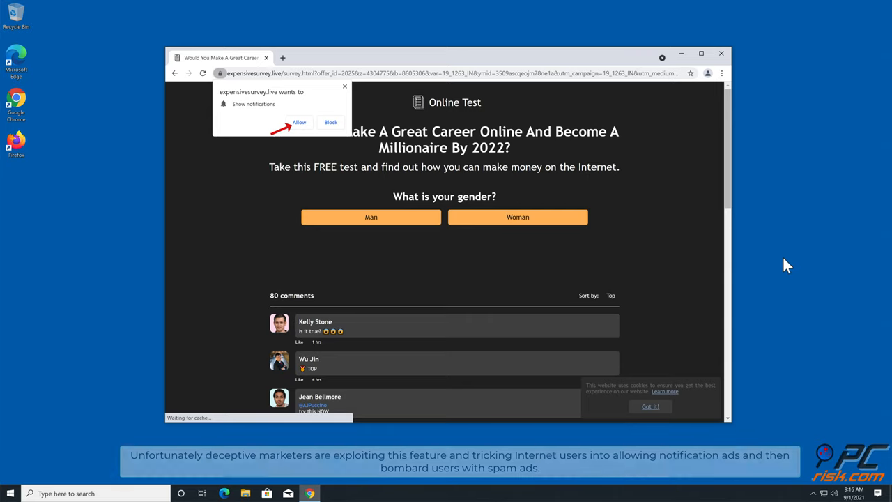
mouse_move(643, 234)
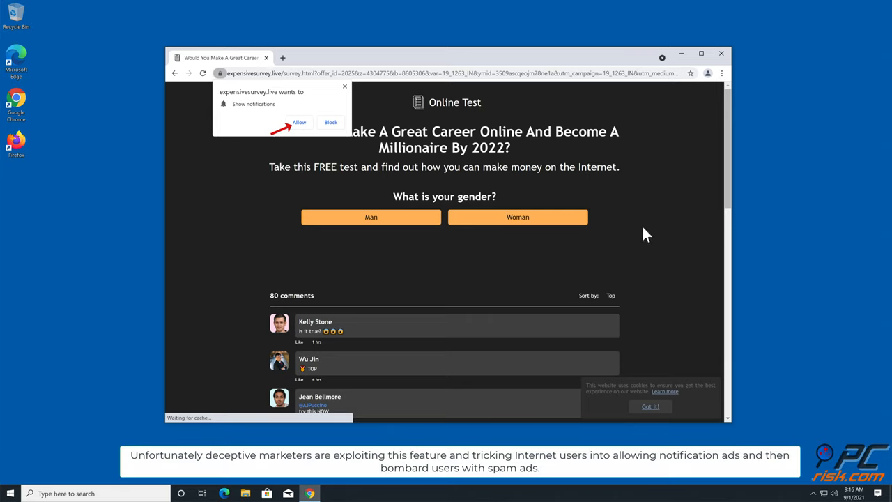
Allow expensivesurvey.live to show notifications from its permission prompt
left_click(331, 123)
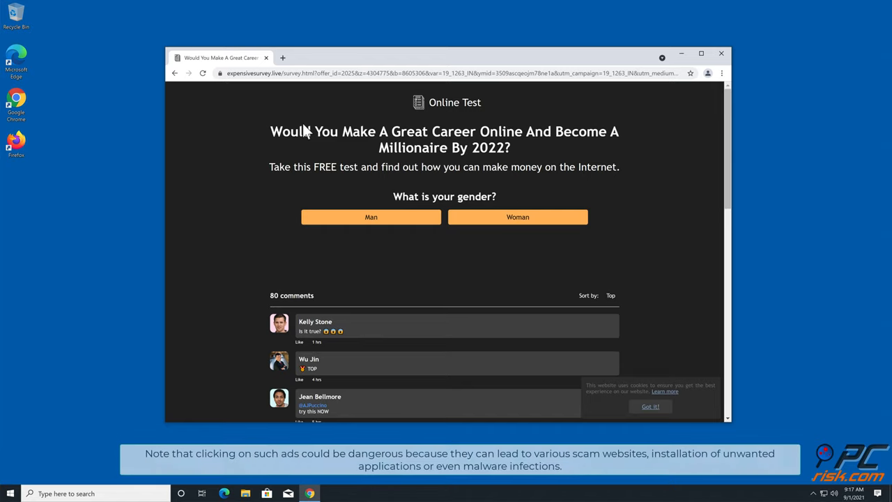
Close the Chrome survey window, returning to the empty desktop
left_click(721, 53)
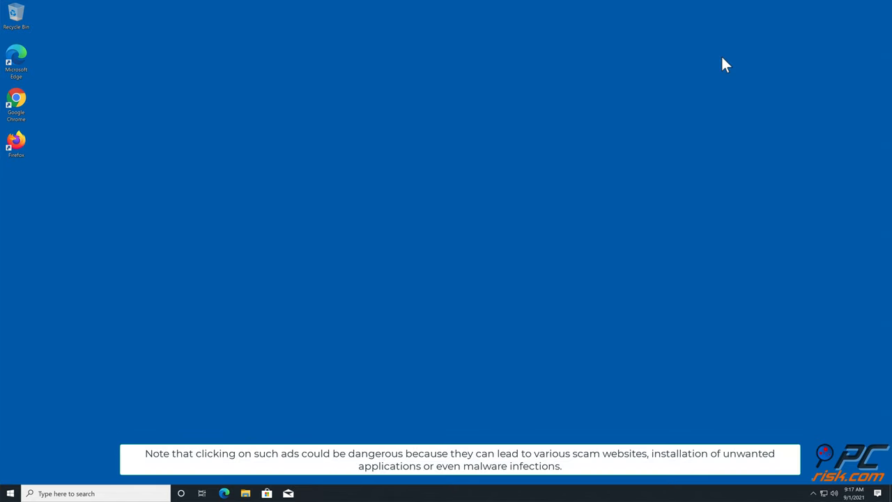
mouse_move(763, 58)
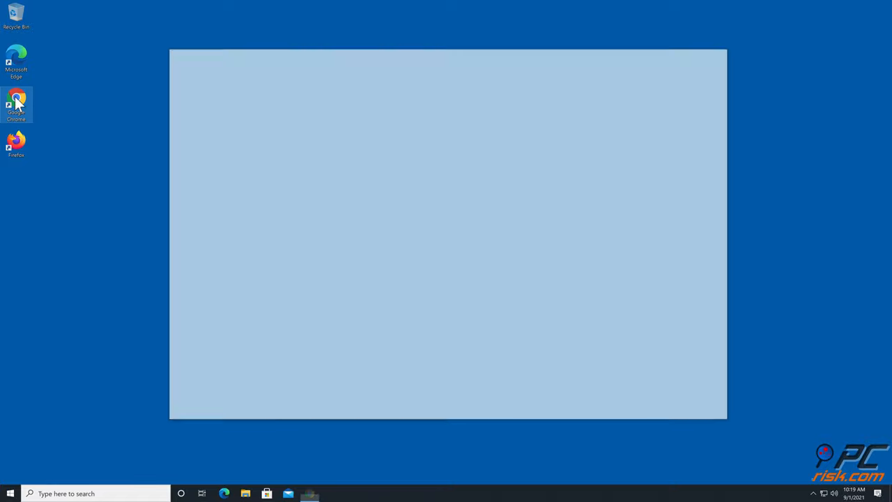
double_click(17, 105)
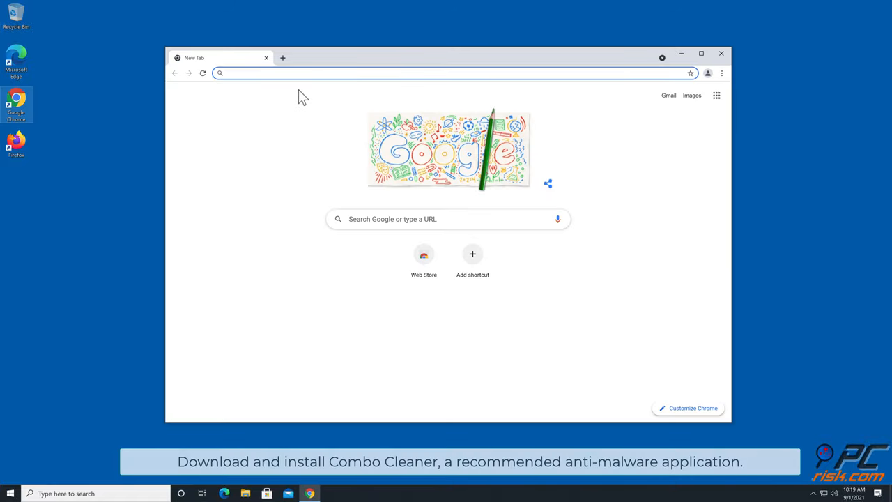
type("www.combocl")
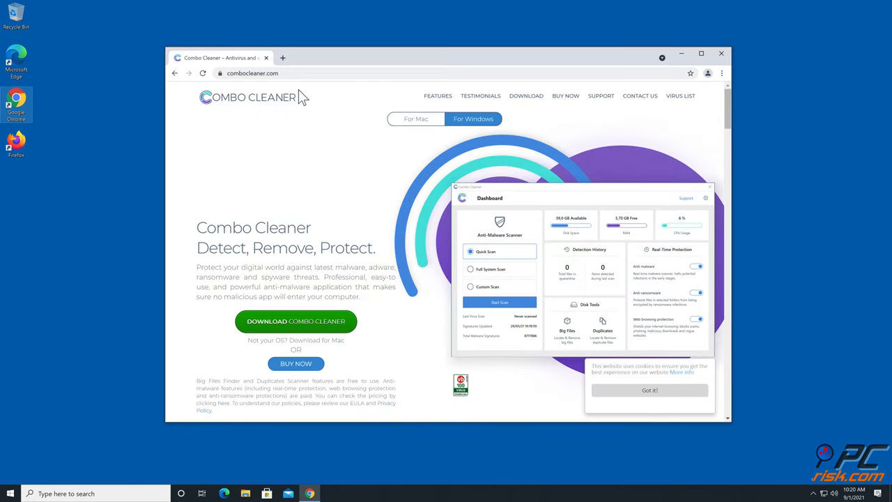
left_click(295, 320)
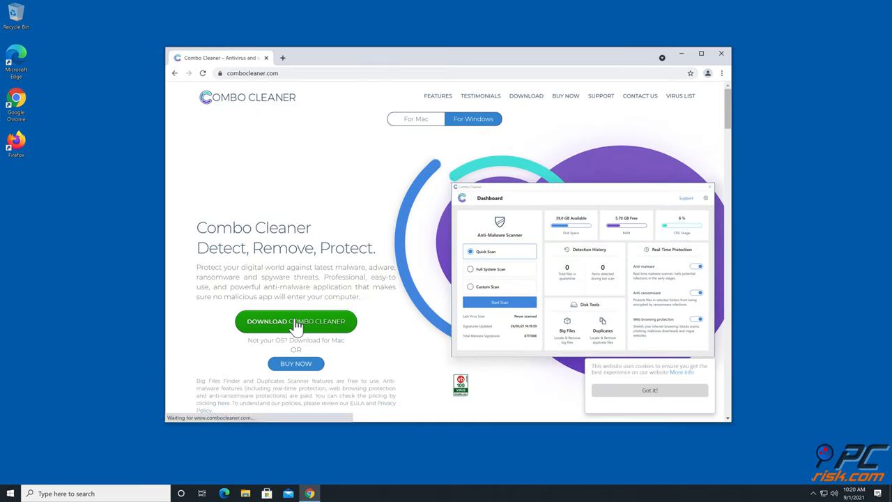
left_click(296, 321)
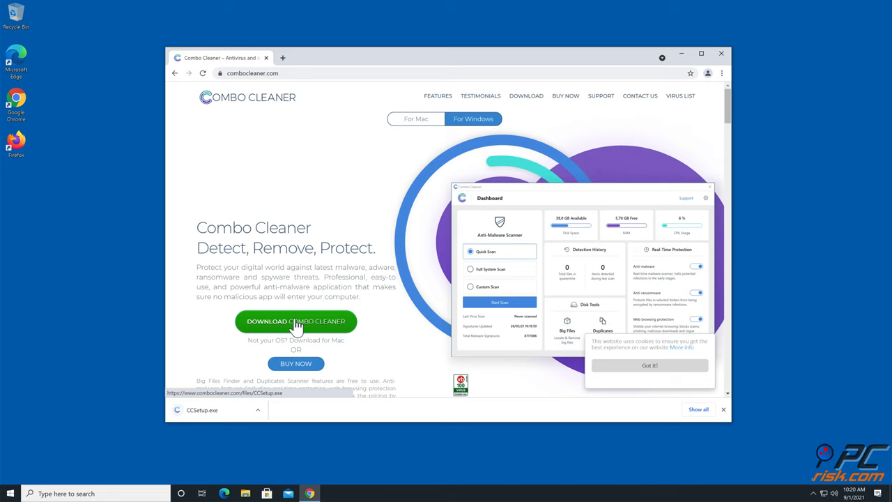
left_click(202, 410)
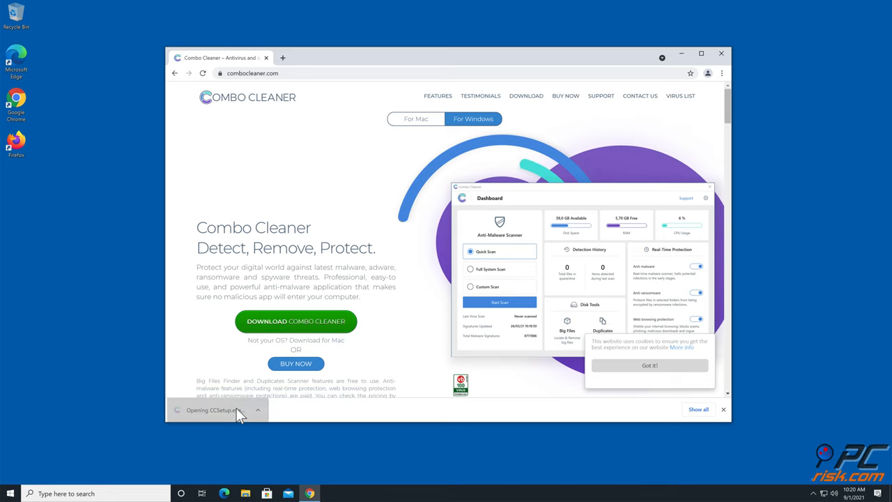
Approve User Account Control and run the InstallShield wizard with default options to Finish
left_click(217, 409)
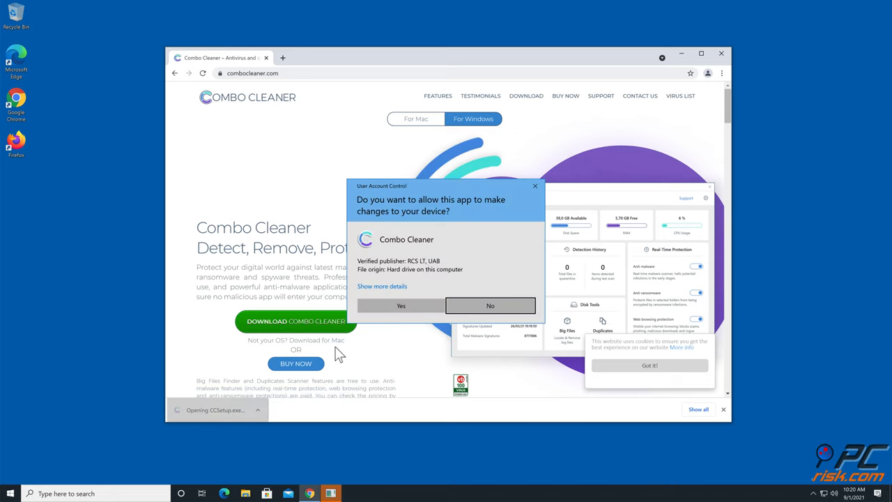
left_click(401, 305)
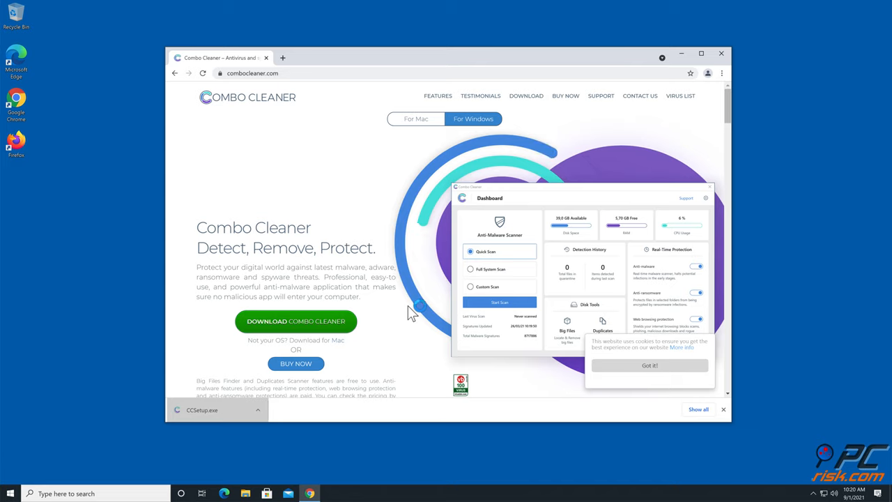
double_click(202, 409)
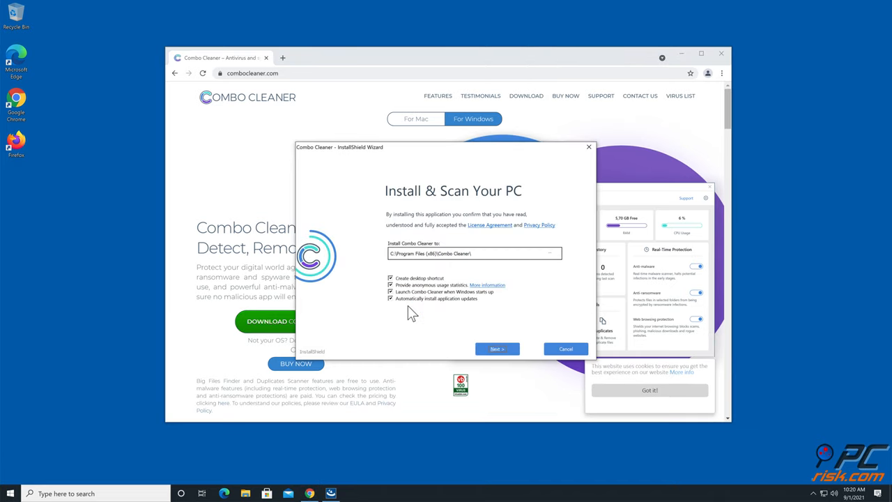
left_click(496, 348)
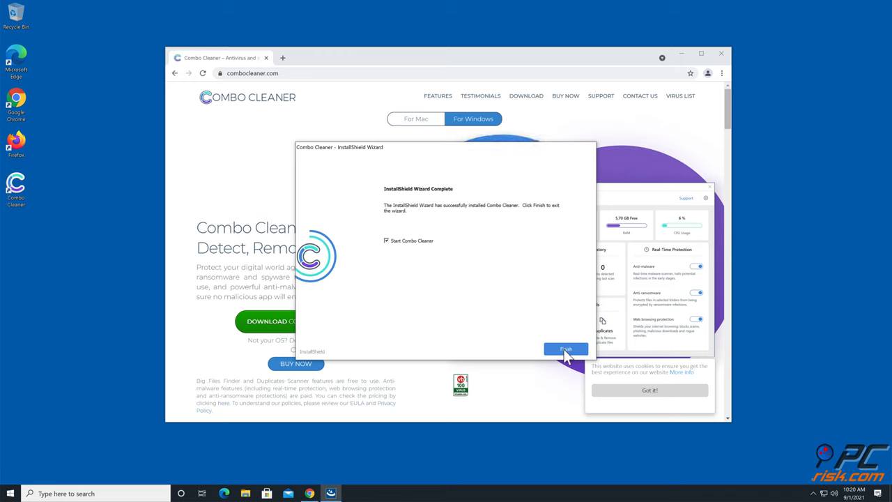
left_click(566, 348)
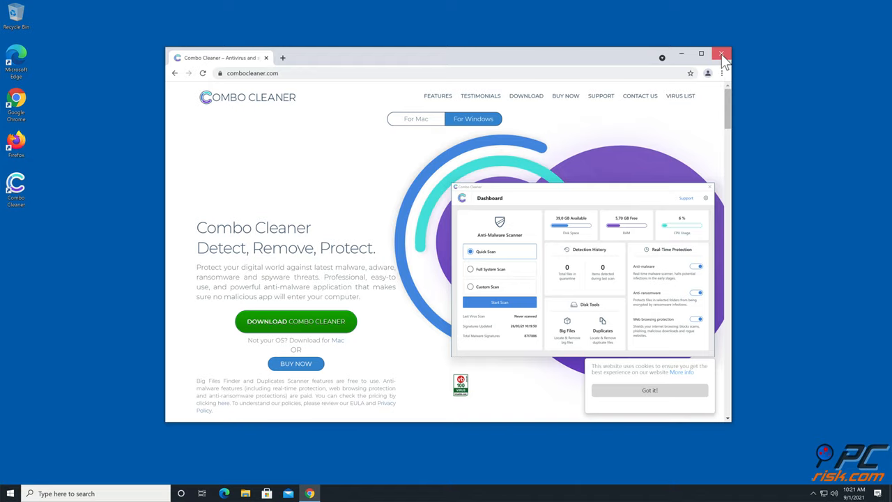
Run a Quick Scan, move the expensivesurvey.live Ads threat to quarantine and dismiss the summary
left_click(722, 54)
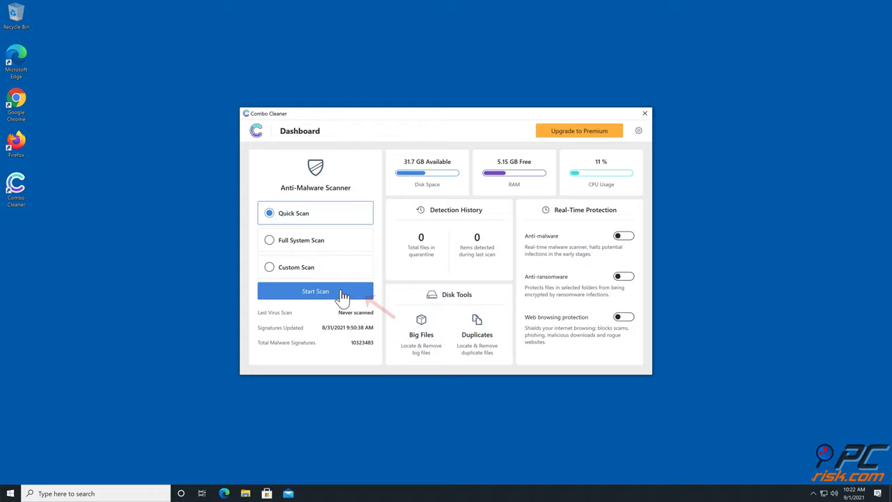
left_click(315, 292)
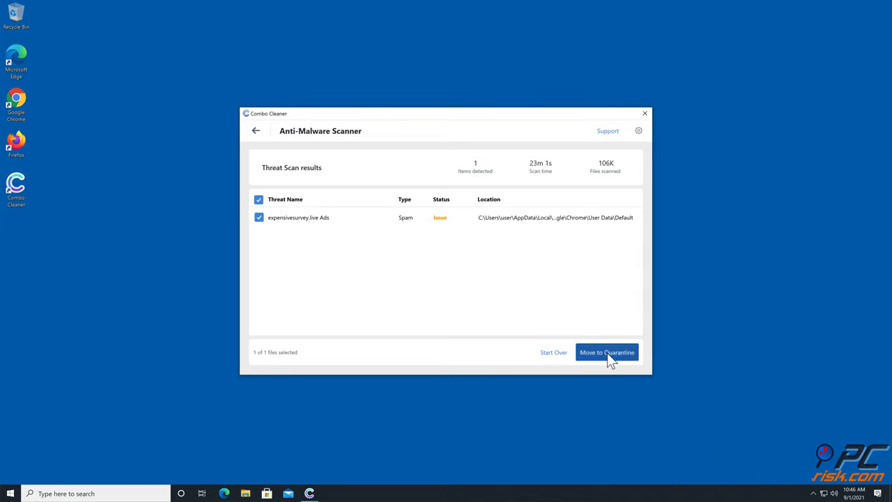
left_click(604, 351)
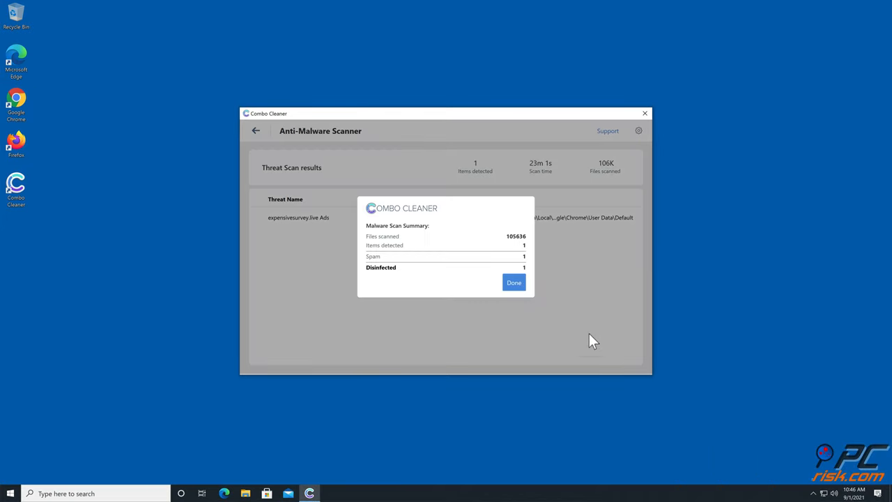
left_click(512, 282)
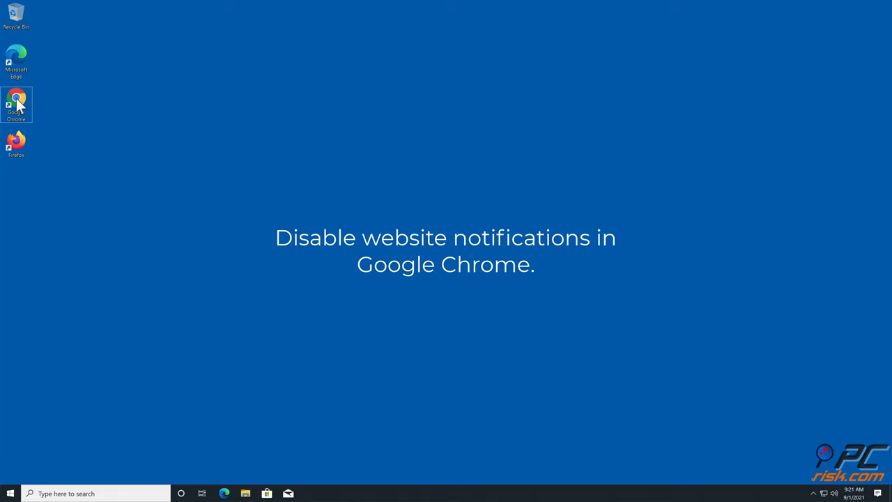
Relaunch Chrome and reach its Settings page from the three-dot menu
double_click(17, 105)
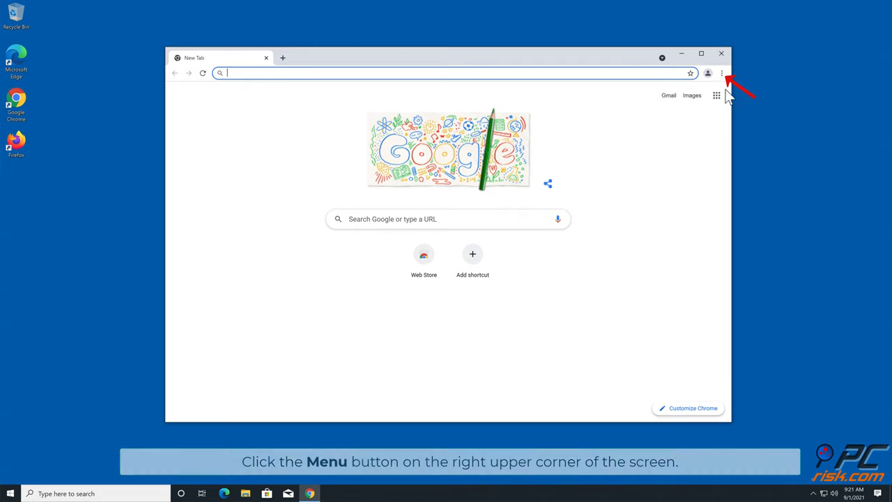
left_click(722, 73)
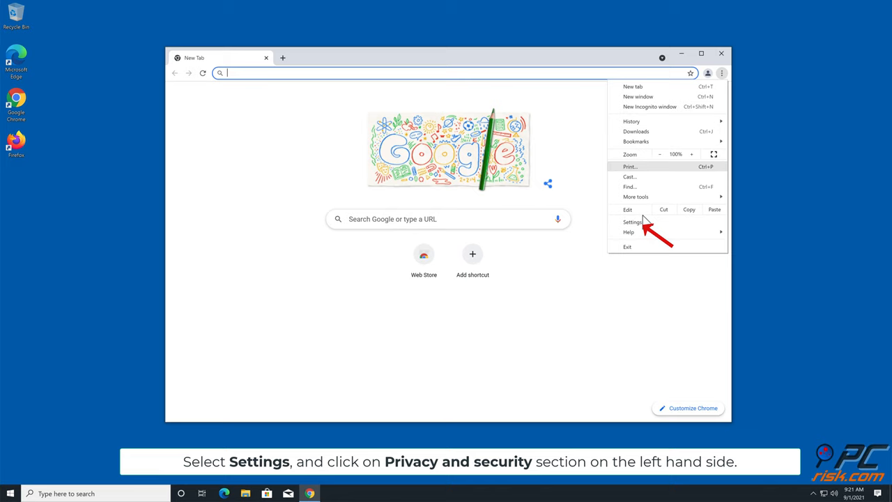
left_click(633, 222)
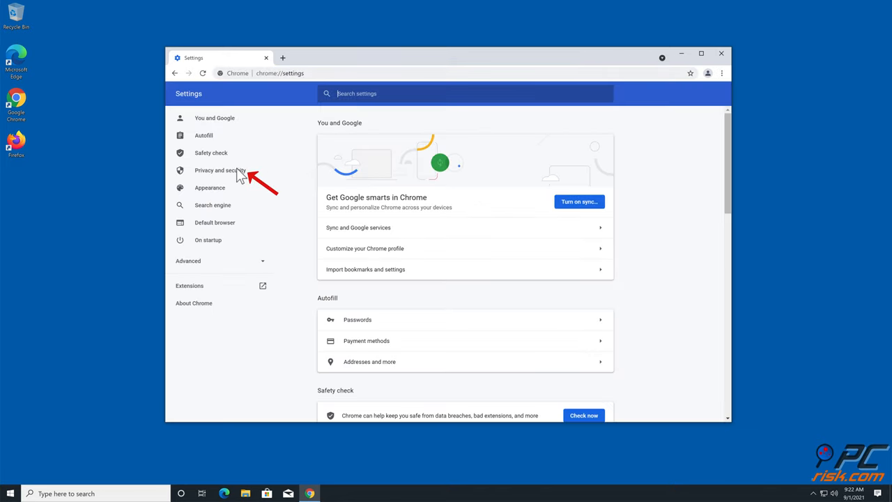
Go through Privacy and security and Site Settings to the Notifications permissions page
left_click(220, 170)
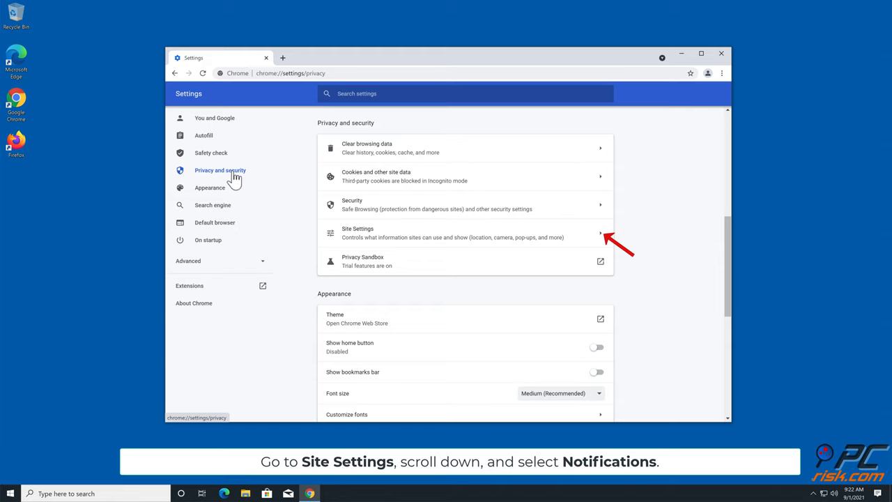
mouse_move(602, 238)
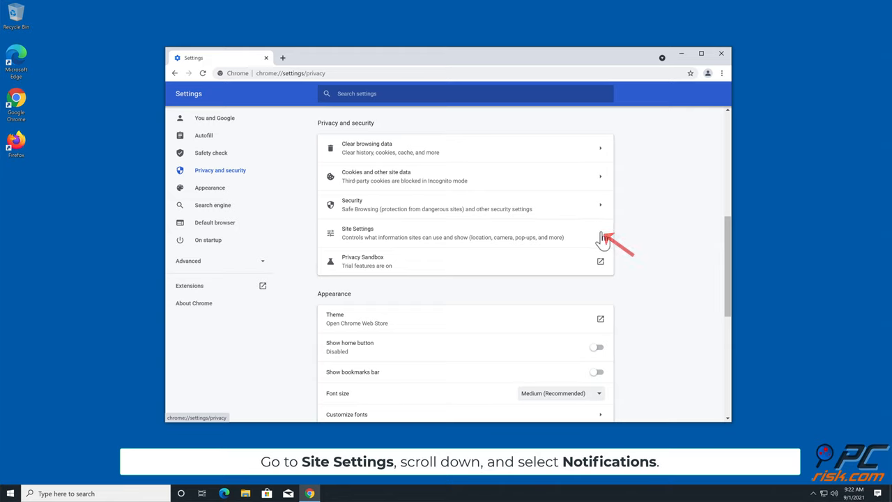
left_click(460, 233)
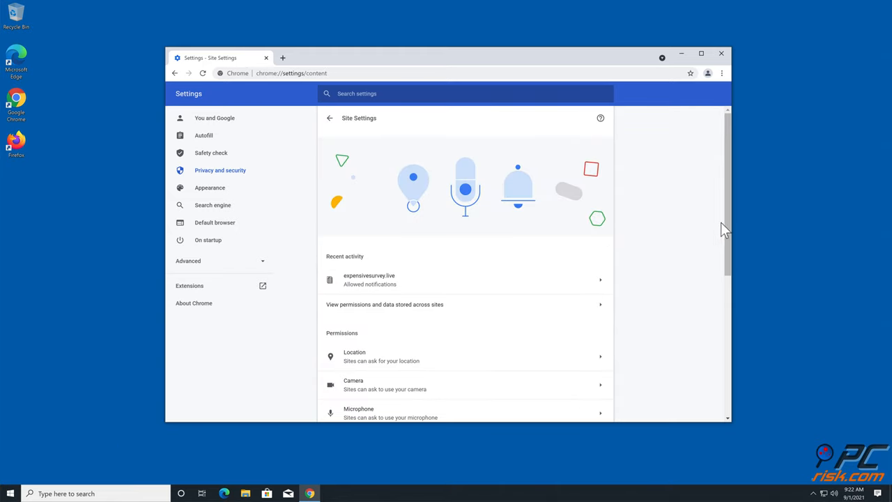
scroll("down", 3)
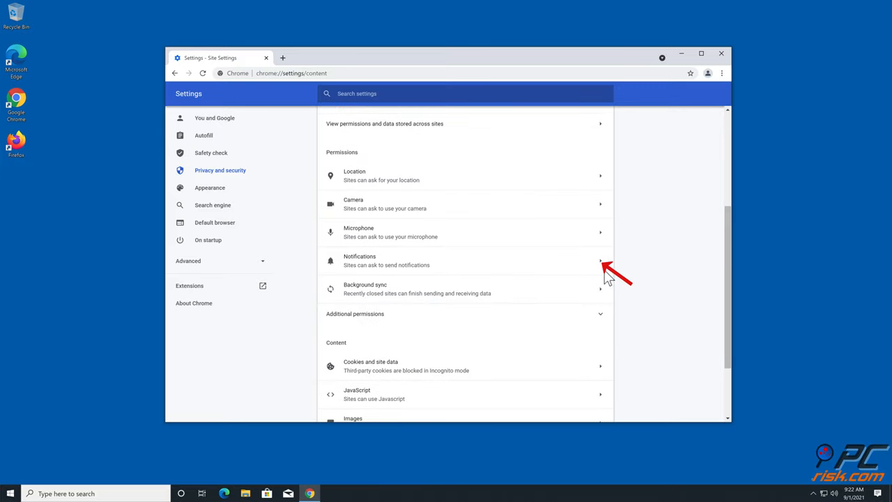
left_click(599, 261)
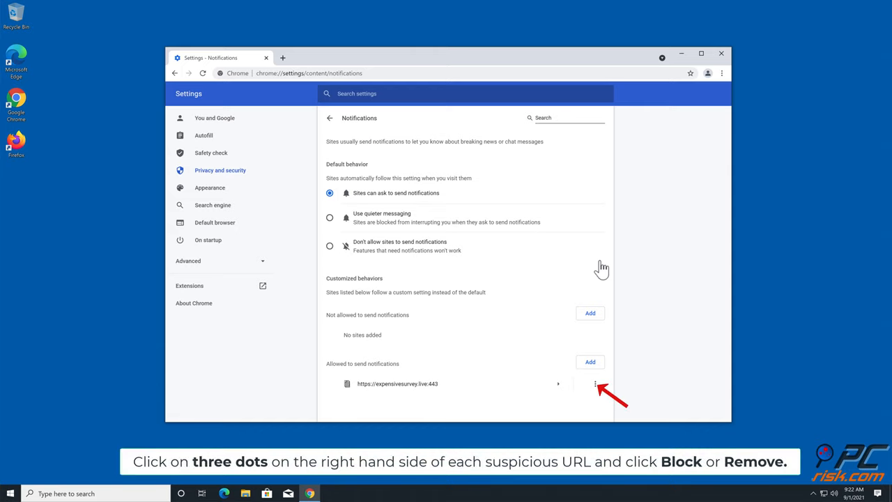
left_click(595, 383)
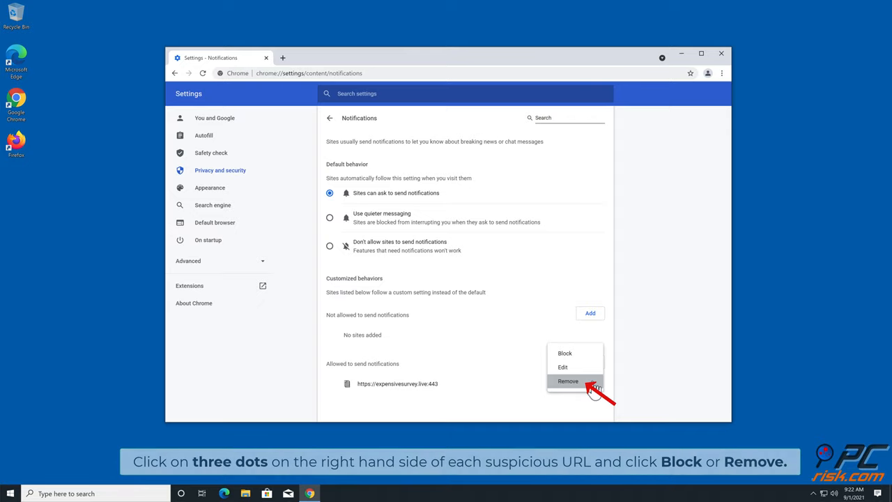
mouse_move(560, 393)
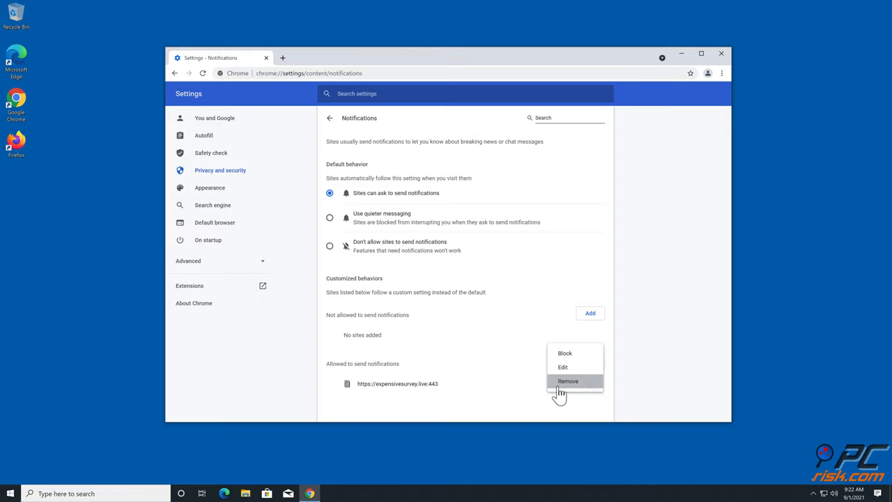
left_click(569, 382)
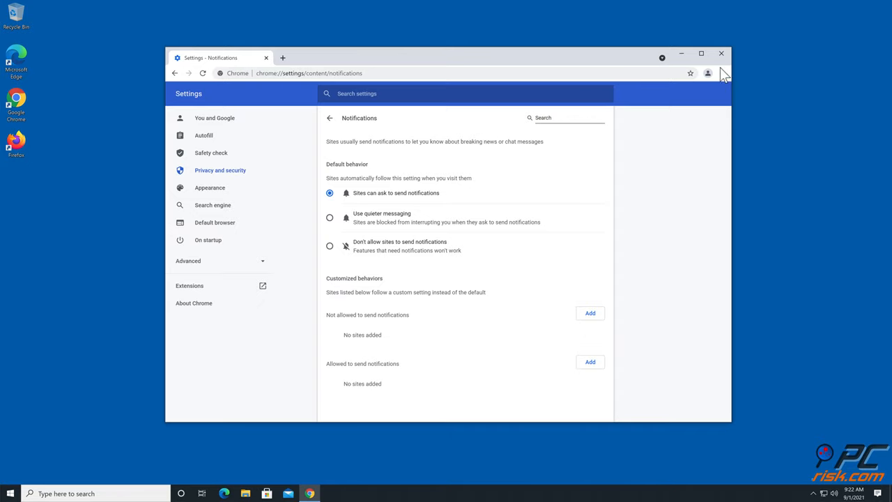
left_click(721, 53)
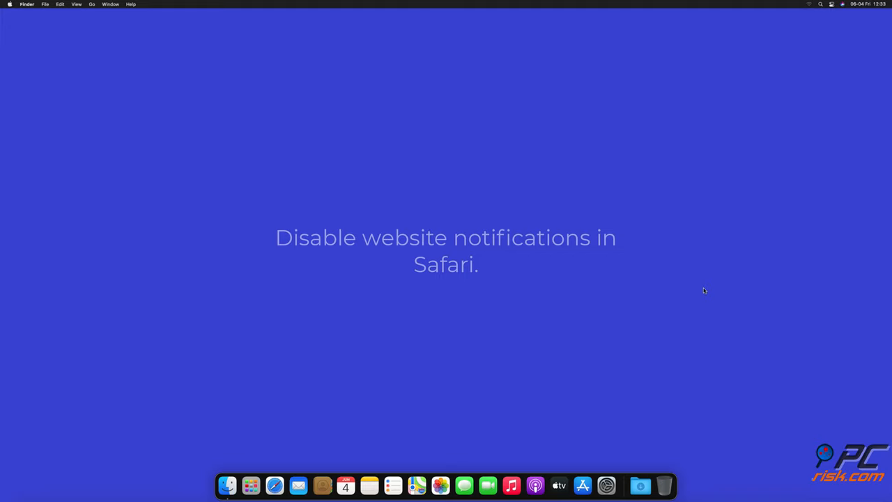
Launch Safari from the Dock to its start page with Favourites
left_click(274, 485)
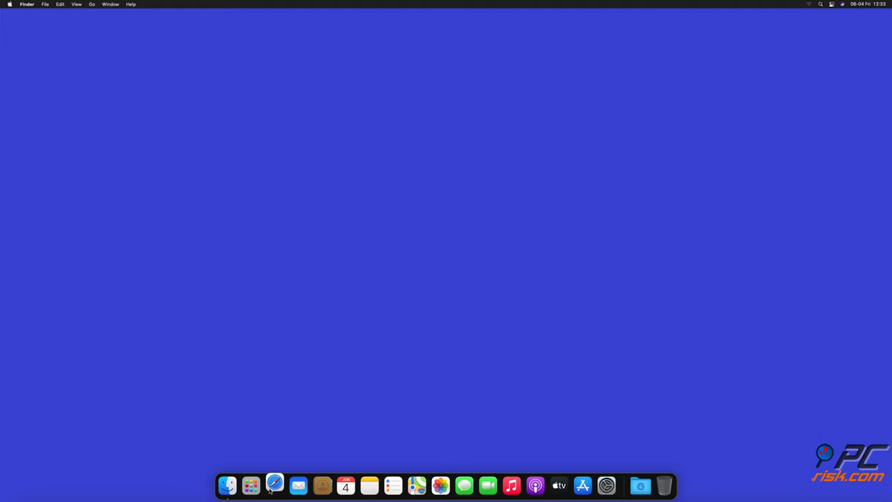
left_click(273, 485)
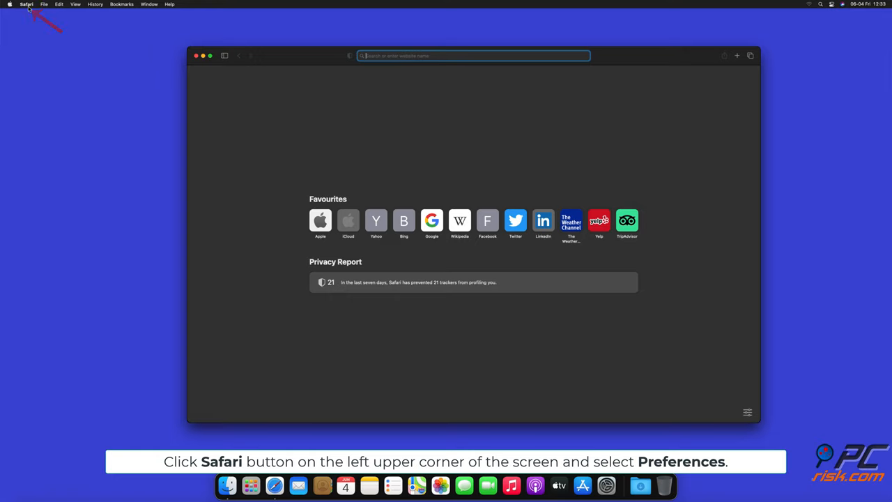
In Safari Preferences, show the Websites Notifications list of three allowed sites
left_click(26, 4)
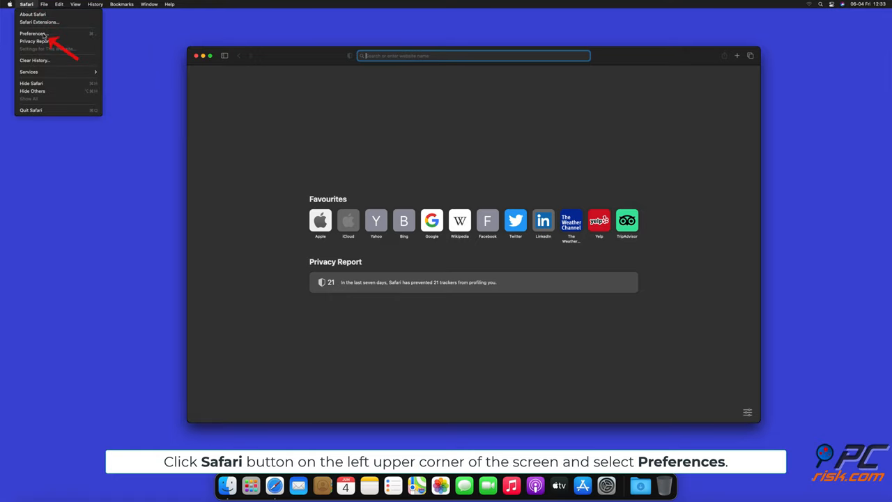
left_click(34, 33)
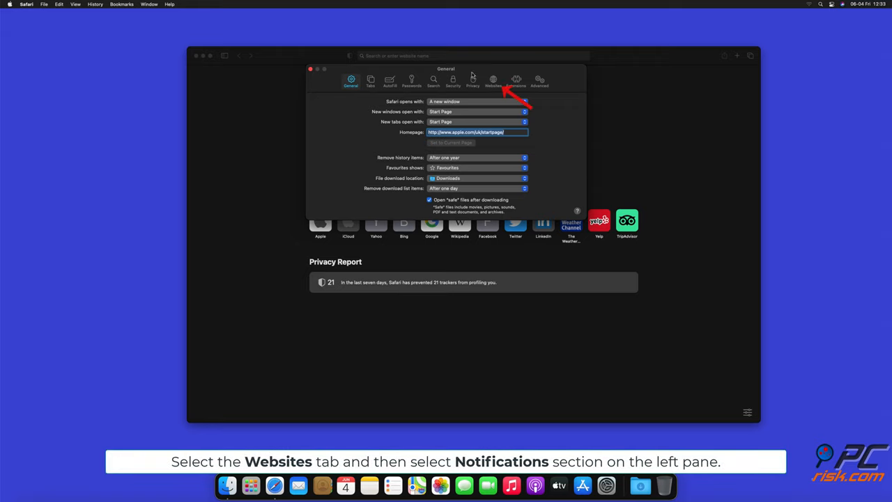
left_click(493, 80)
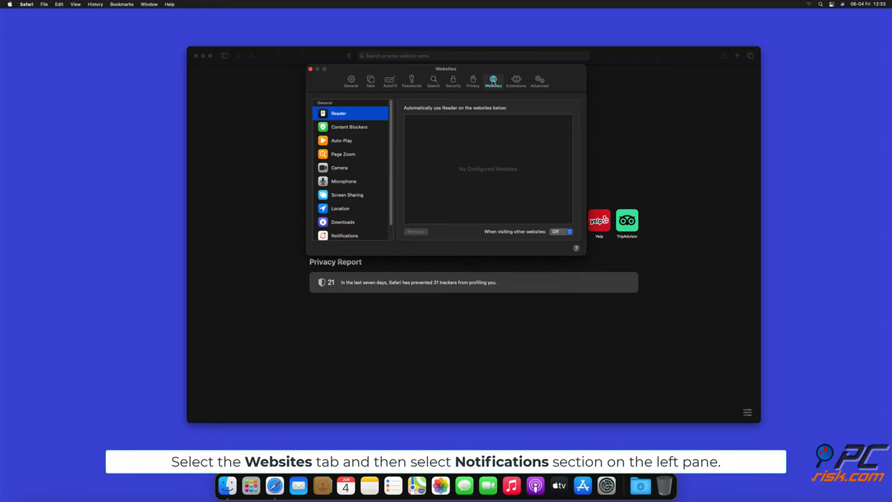
scroll("down", 3)
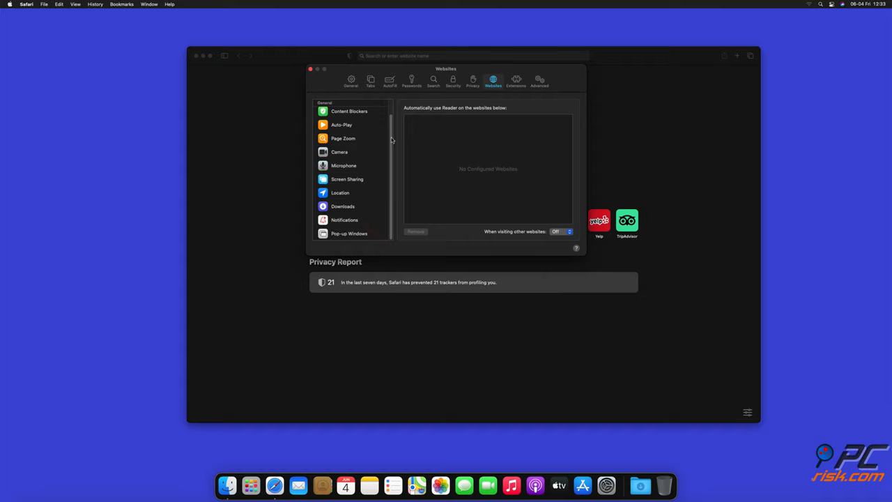
left_click(344, 220)
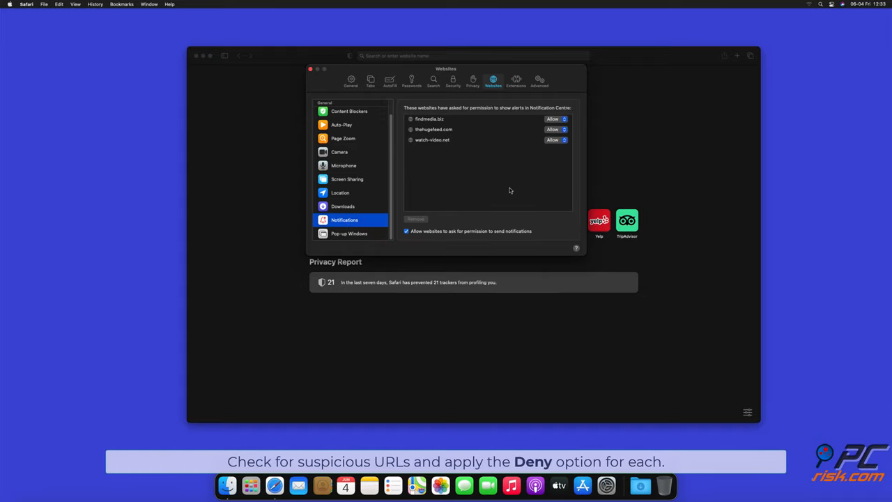
Switch the remaining listed sites from Allow to Deny and close Safari's Preferences window
left_click(555, 118)
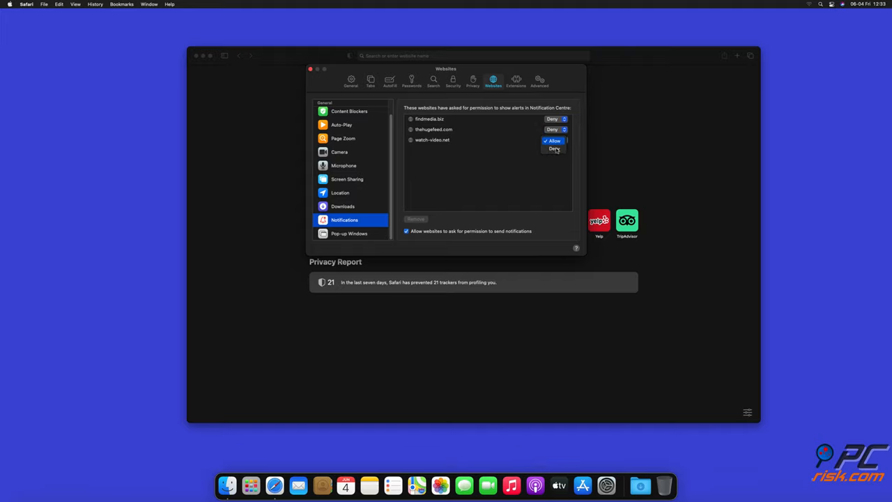
left_click(554, 148)
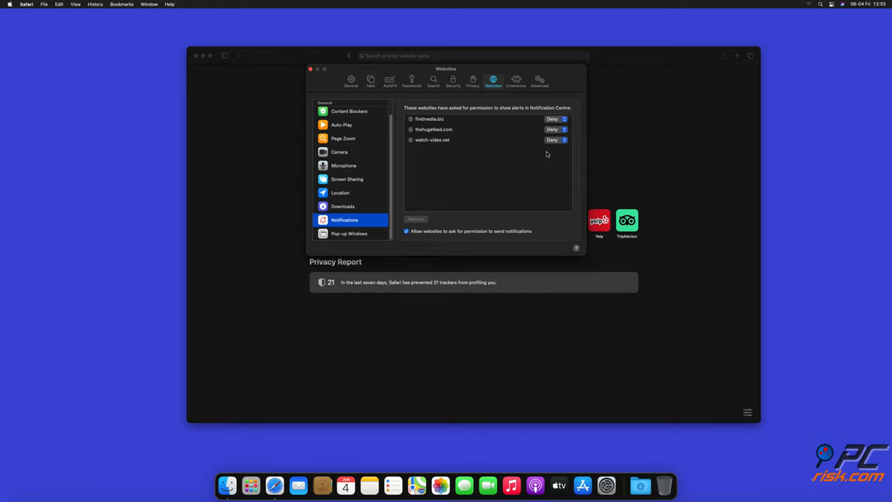
left_click(309, 70)
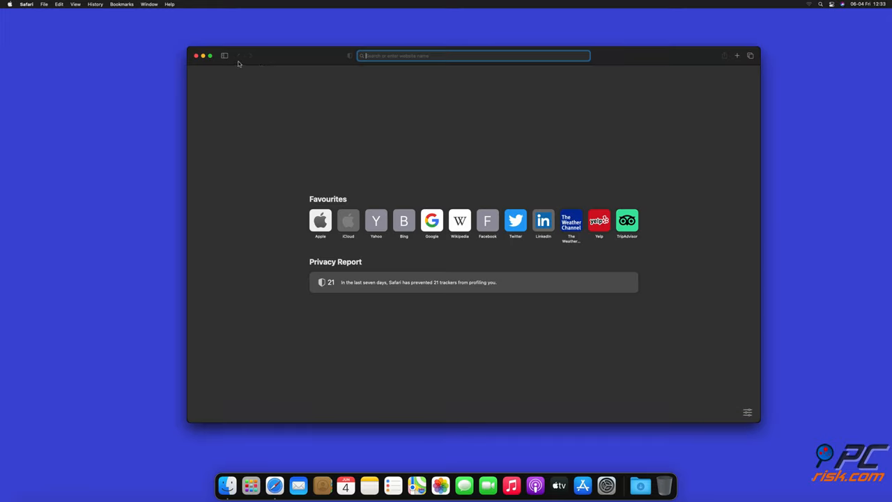
left_click(195, 56)
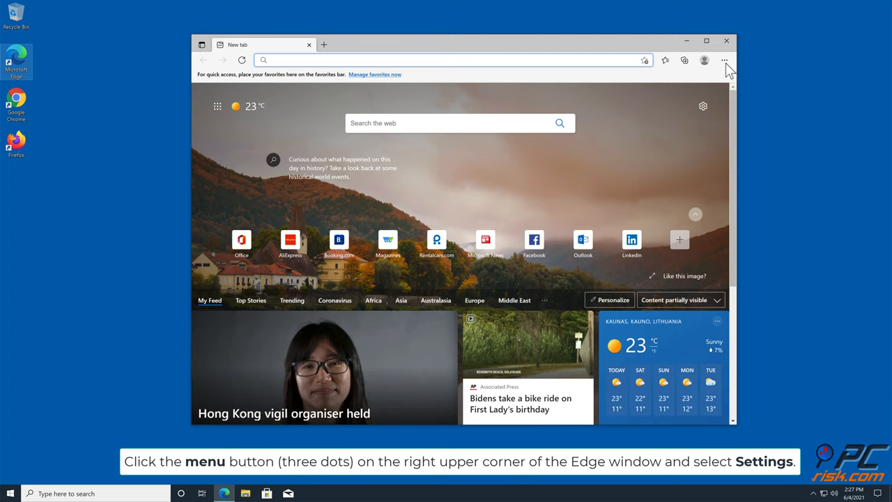
Reach Edge's Settings page from the three-dots menu
left_click(724, 60)
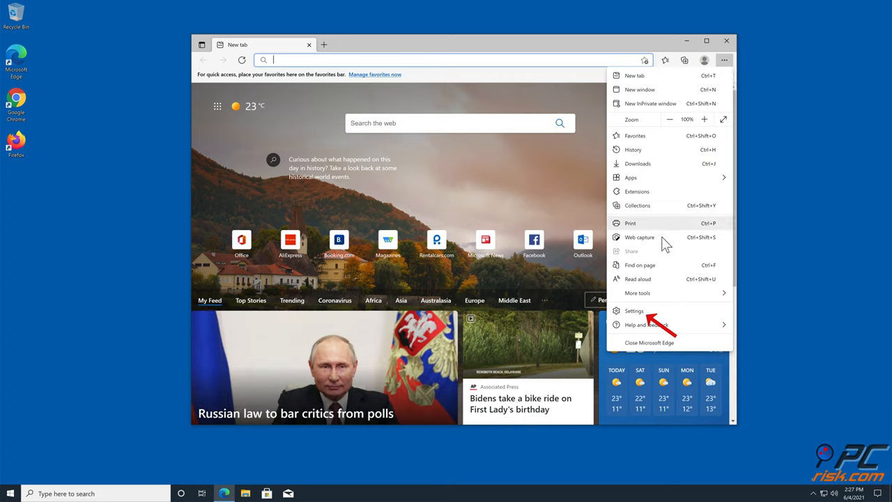
left_click(633, 310)
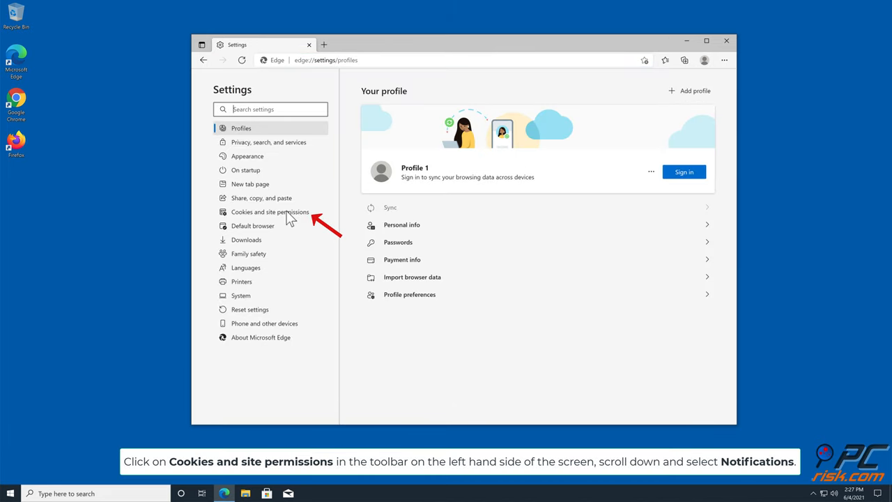
Show Edge's Notifications permissions under Cookies and site permissions, listing captcharesolver.com as allowed
left_click(271, 212)
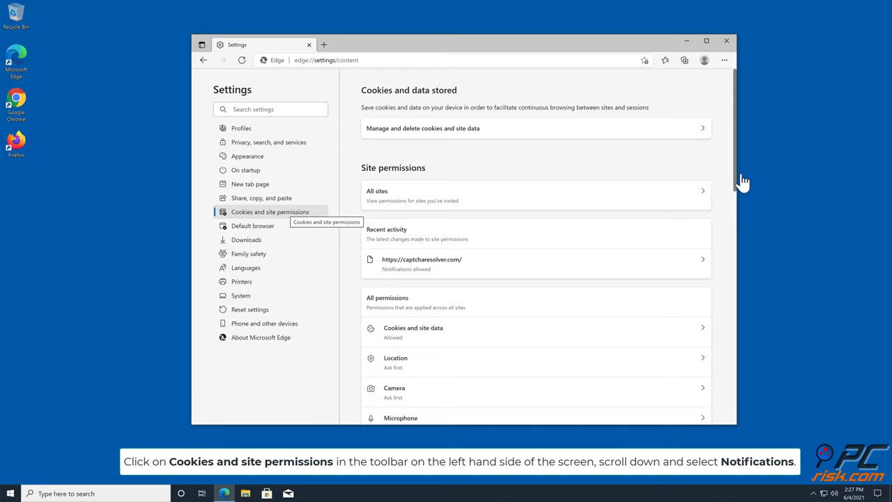
scroll("down", 3)
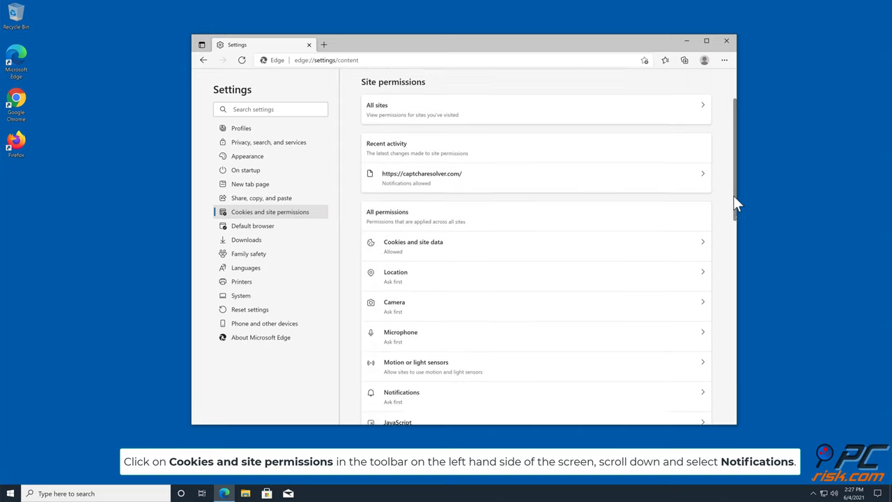
scroll("down", 3)
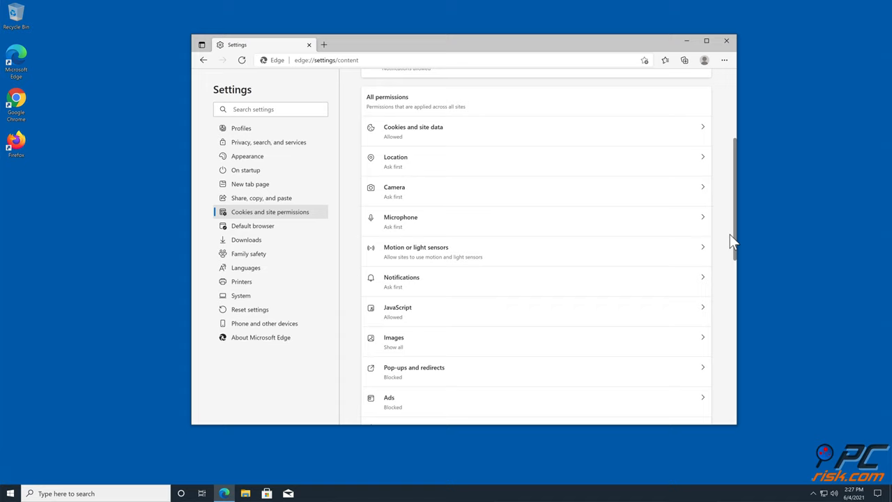
scroll("down", 3)
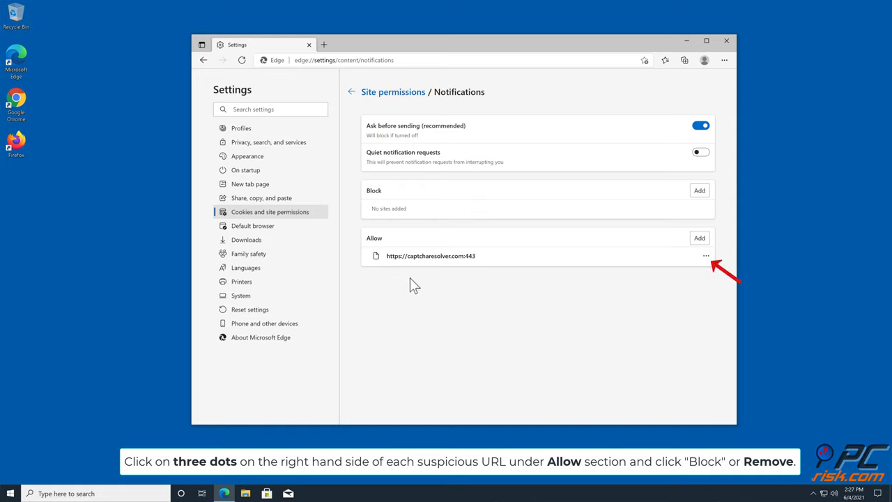
Remove captcharesolver.com from Edge's allowed-notifications list and close Edge
left_click(705, 255)
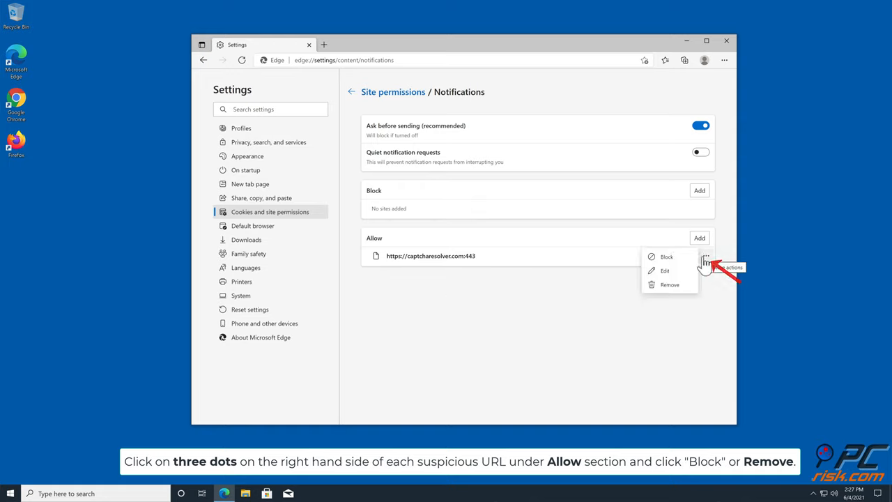
left_click(669, 284)
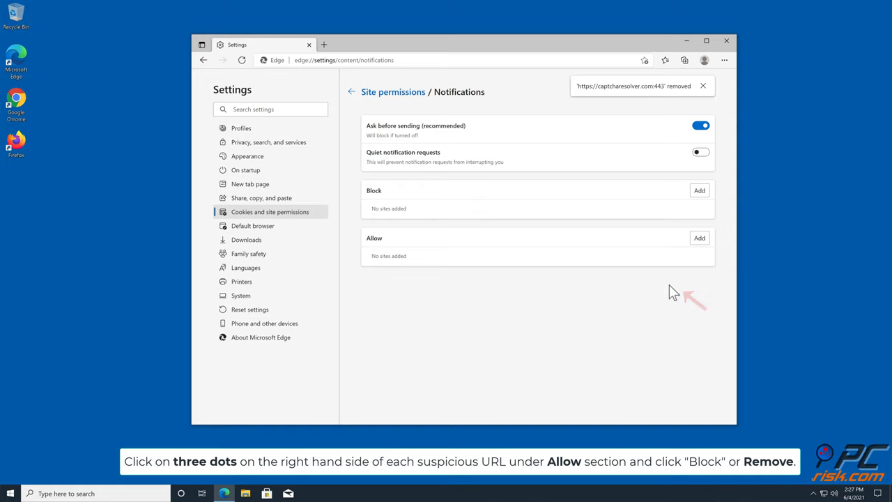
mouse_move(689, 272)
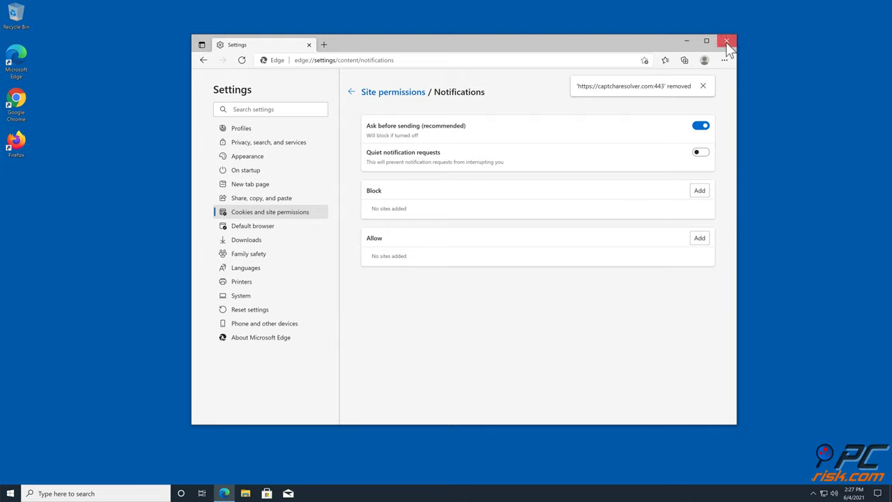
left_click(728, 42)
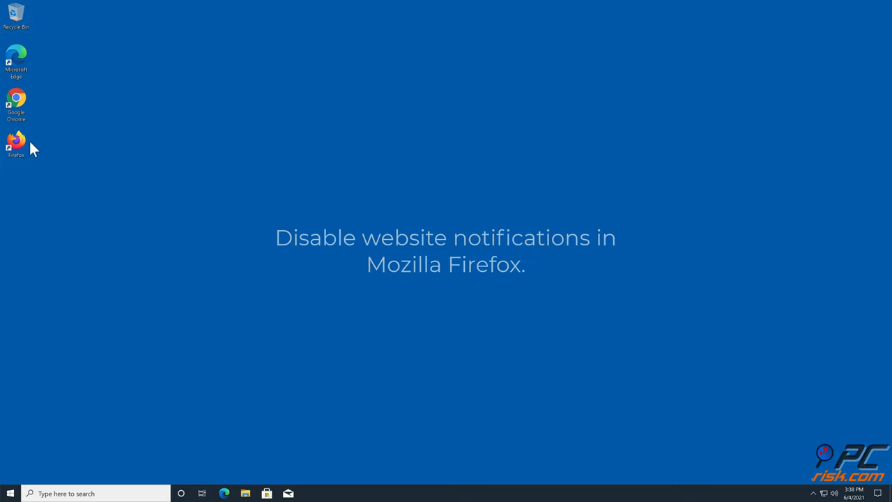
Launch Firefox from the desktop and reach its Settings page via the menu
double_click(17, 142)
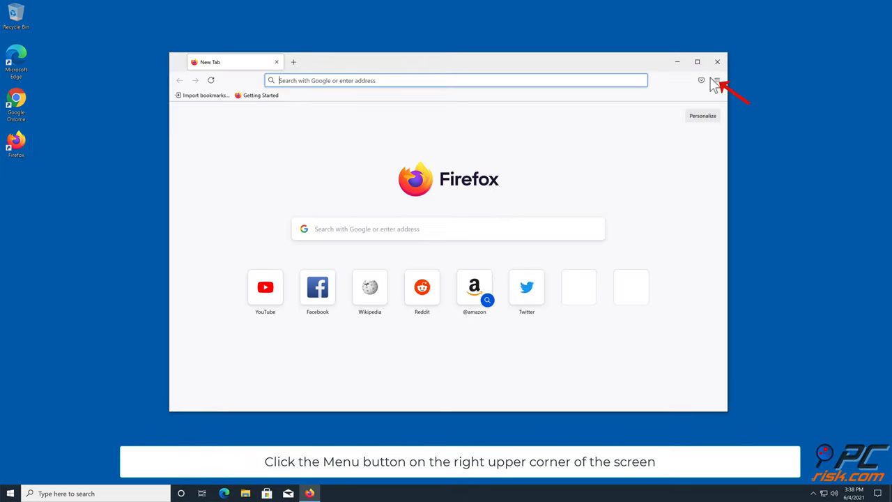
left_click(716, 79)
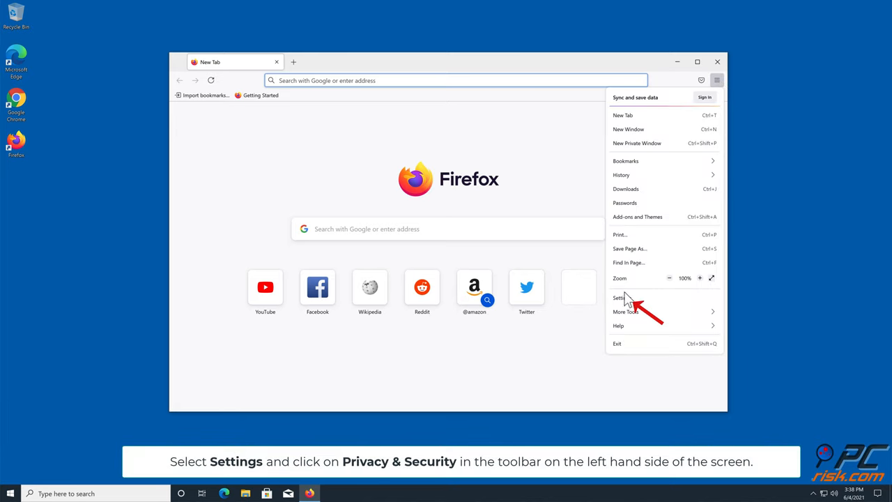
left_click(621, 298)
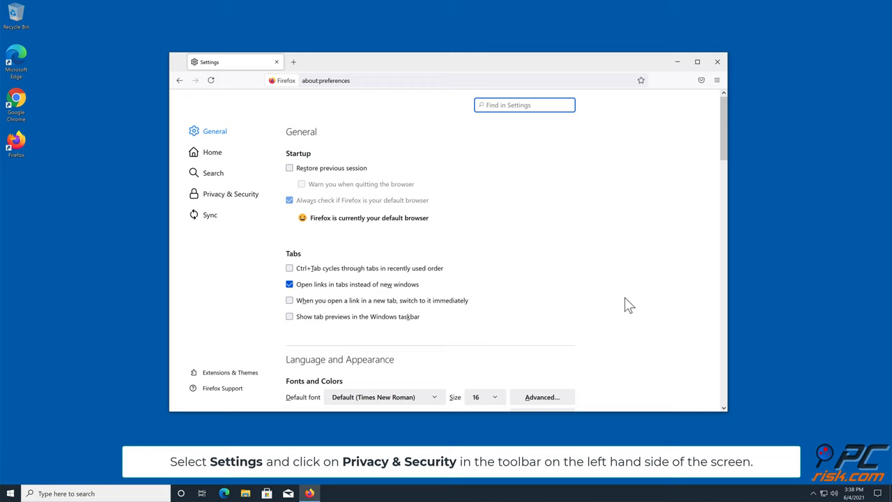
mouse_move(220, 200)
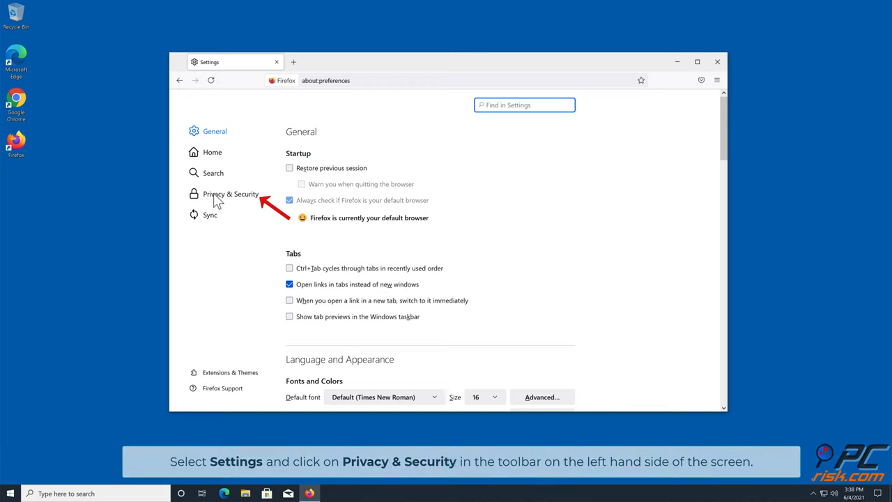
Show the Notification Permissions window under Privacy & Security, listing captcharesolver.com as allowed
left_click(231, 194)
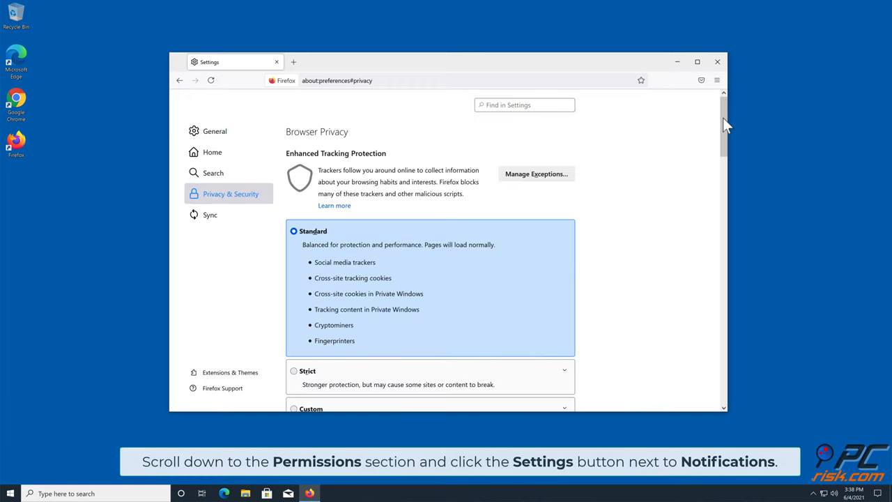
scroll("down", 3)
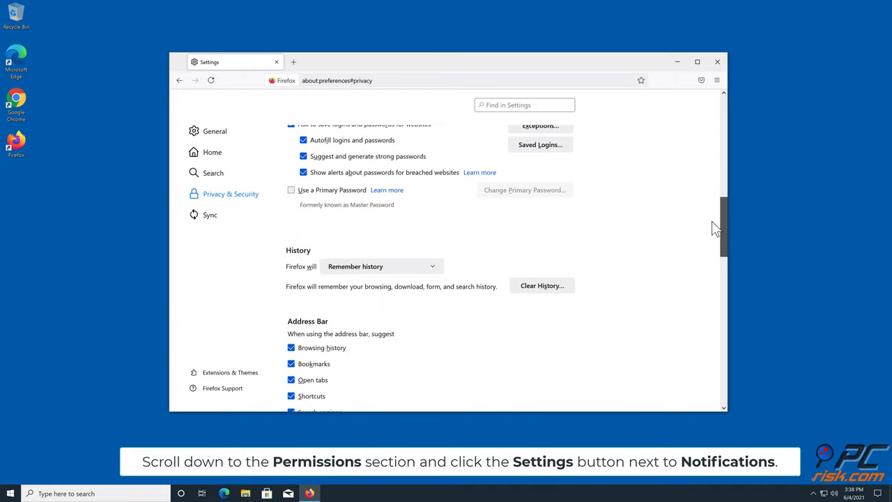
scroll("down", 3)
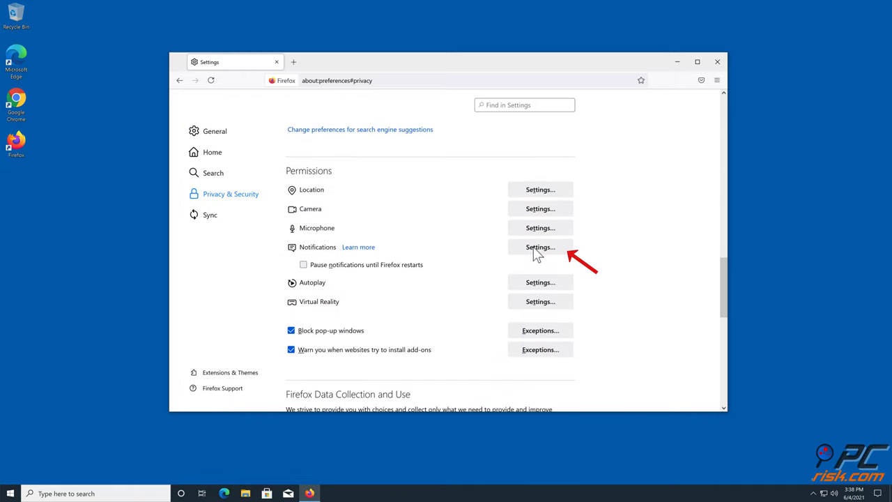
left_click(541, 247)
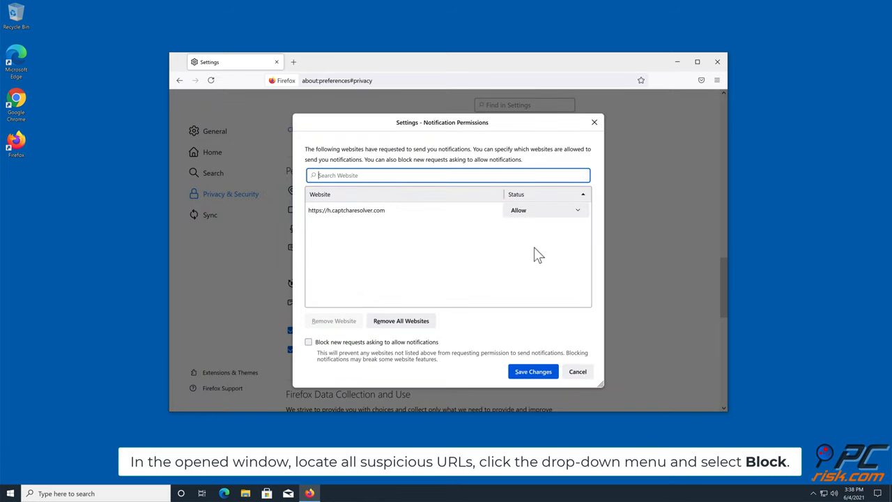
mouse_move(582, 217)
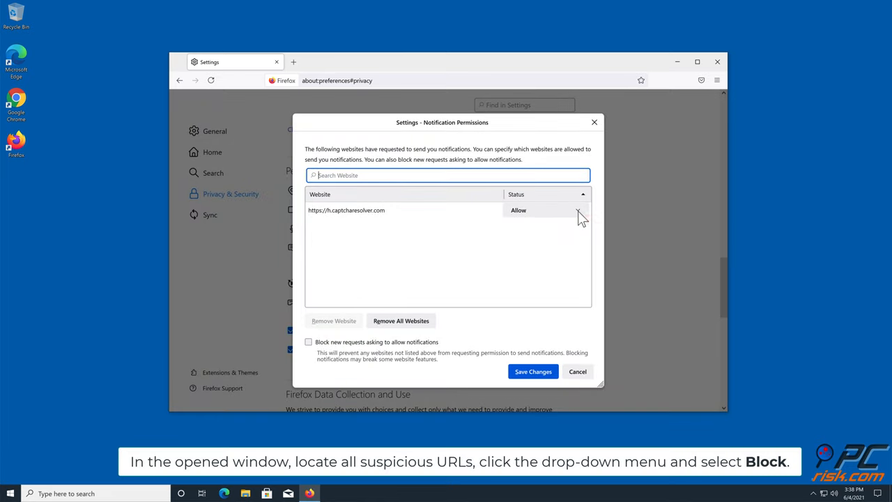